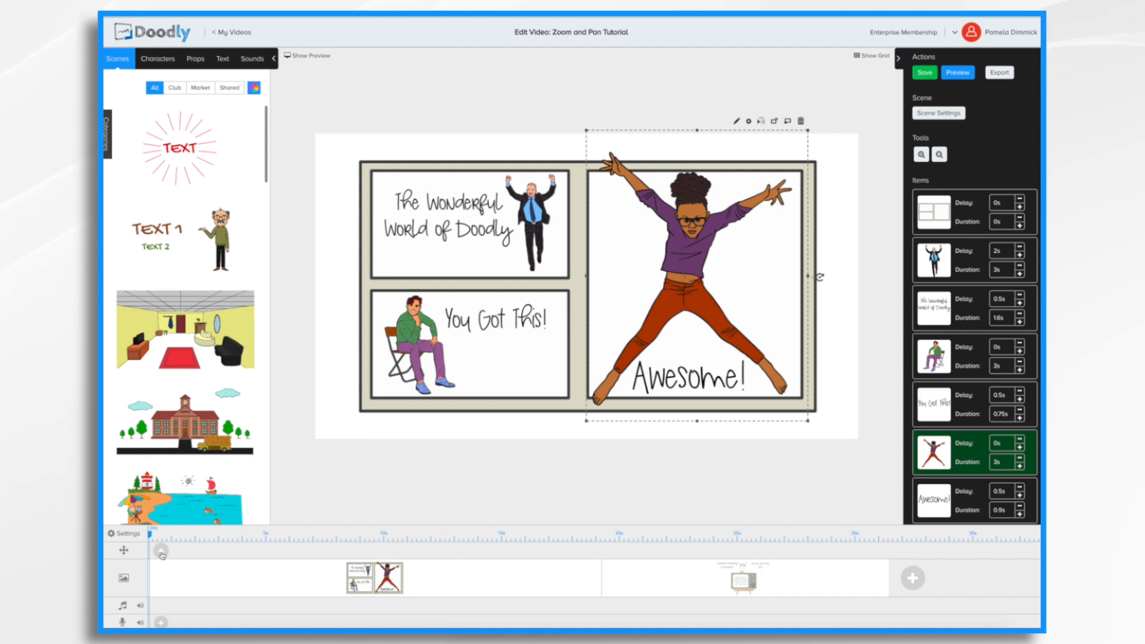
{"action": "mouse_move", "coordinate": [160, 551]}
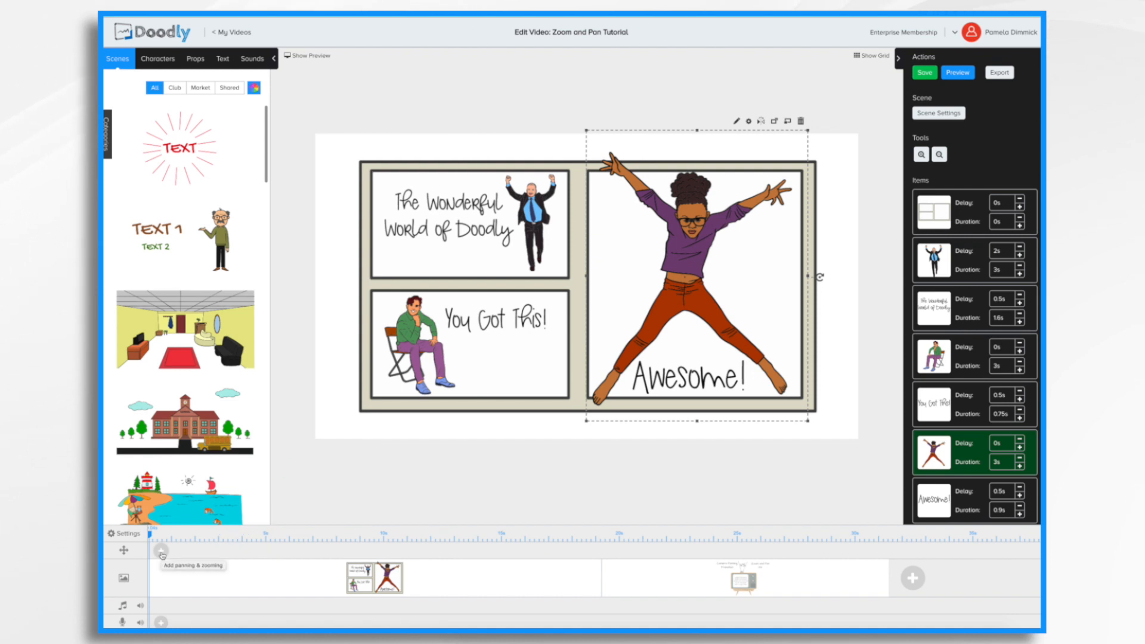
Step: Add a pan-and-zoom block on the camera track and shorten its duration by dragging its edge
{"action": "left_click", "coordinate": [160, 550]}
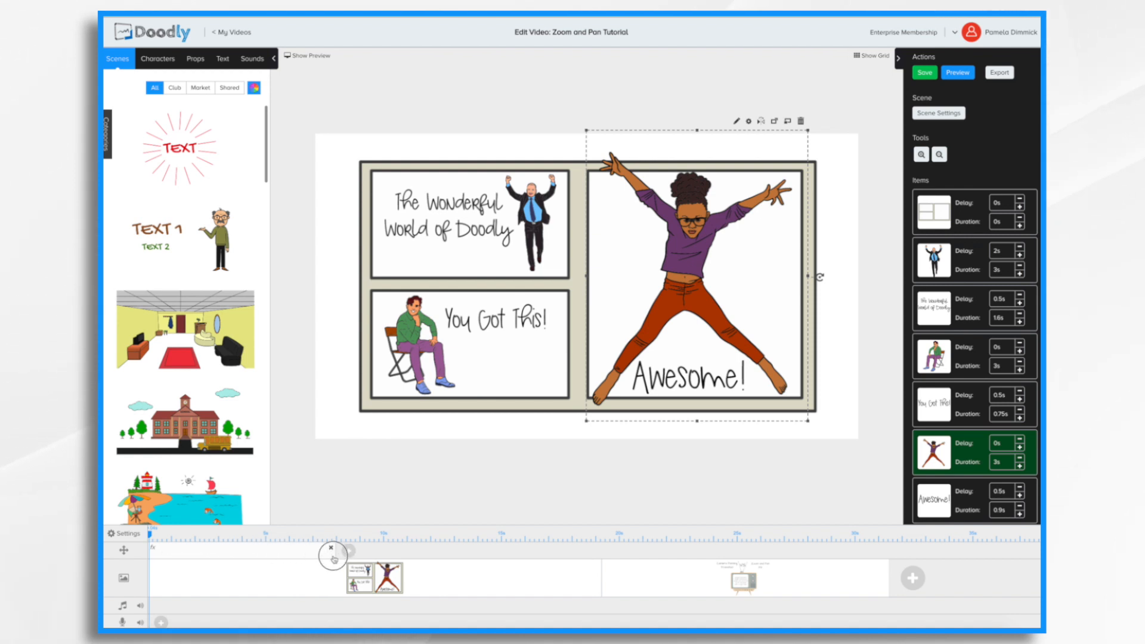
{"action": "left_click_drag", "start_coordinate": [333, 556], "coordinate": [254, 553]}
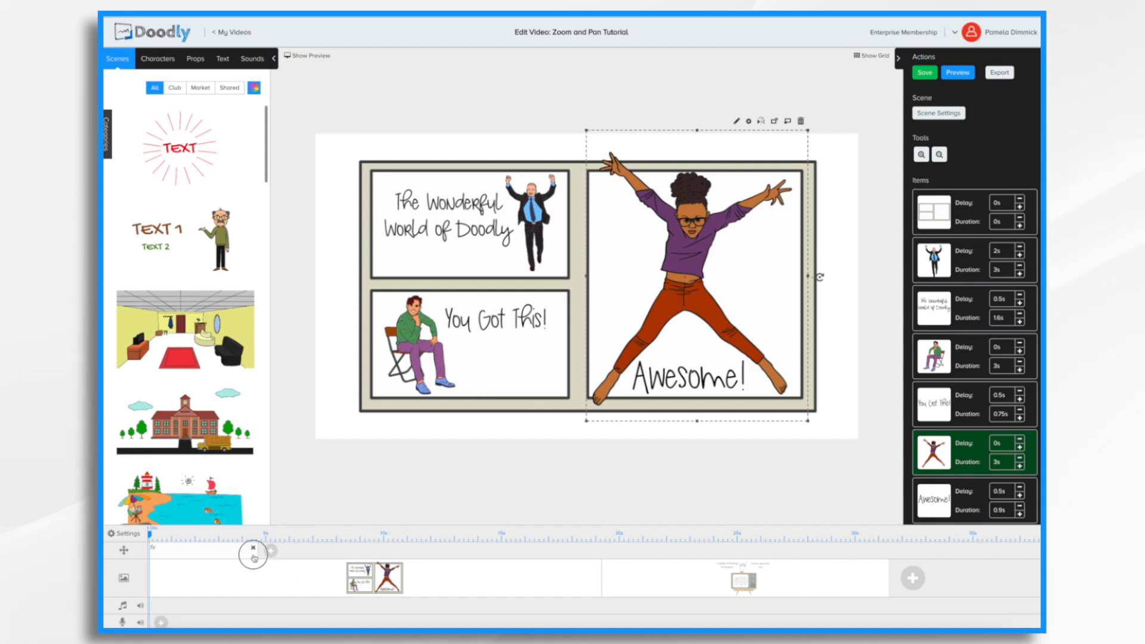
{"action": "left_click", "coordinate": [923, 71]}
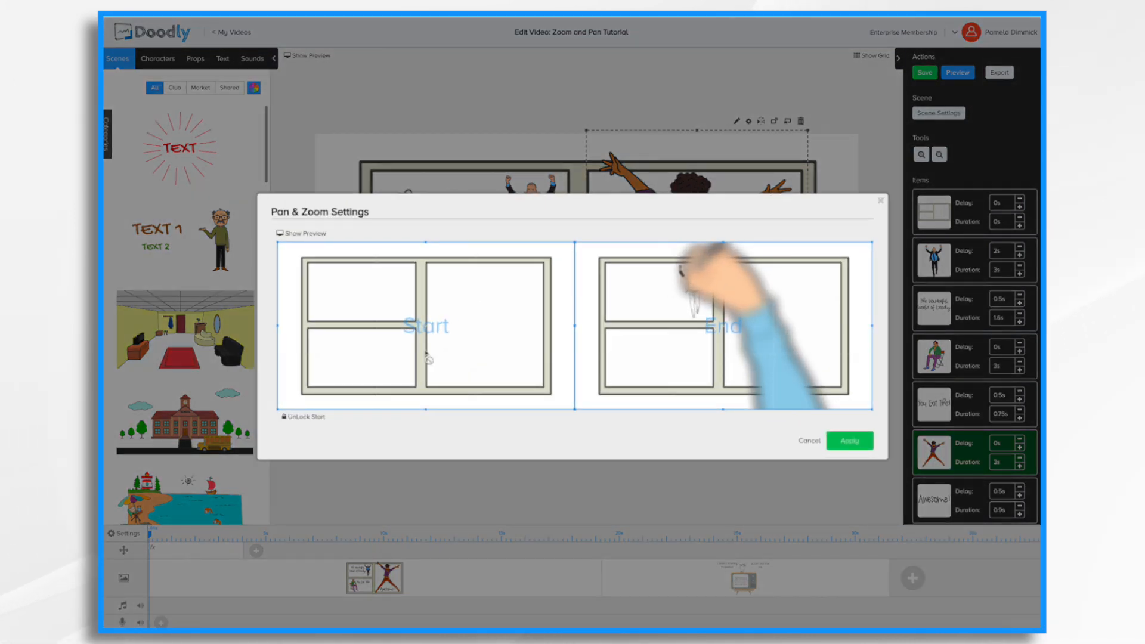
{"action": "mouse_move", "coordinate": [363, 275]}
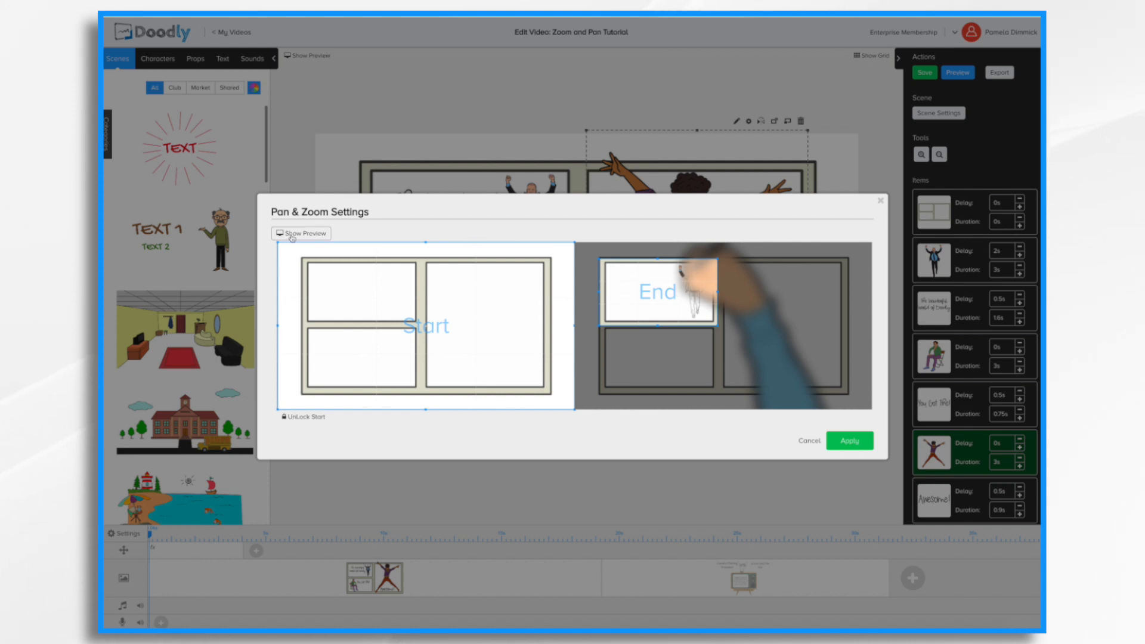
Step: Show the live preview and play the zoom from the full page into the top-left panel
{"action": "left_click", "coordinate": [300, 234]}
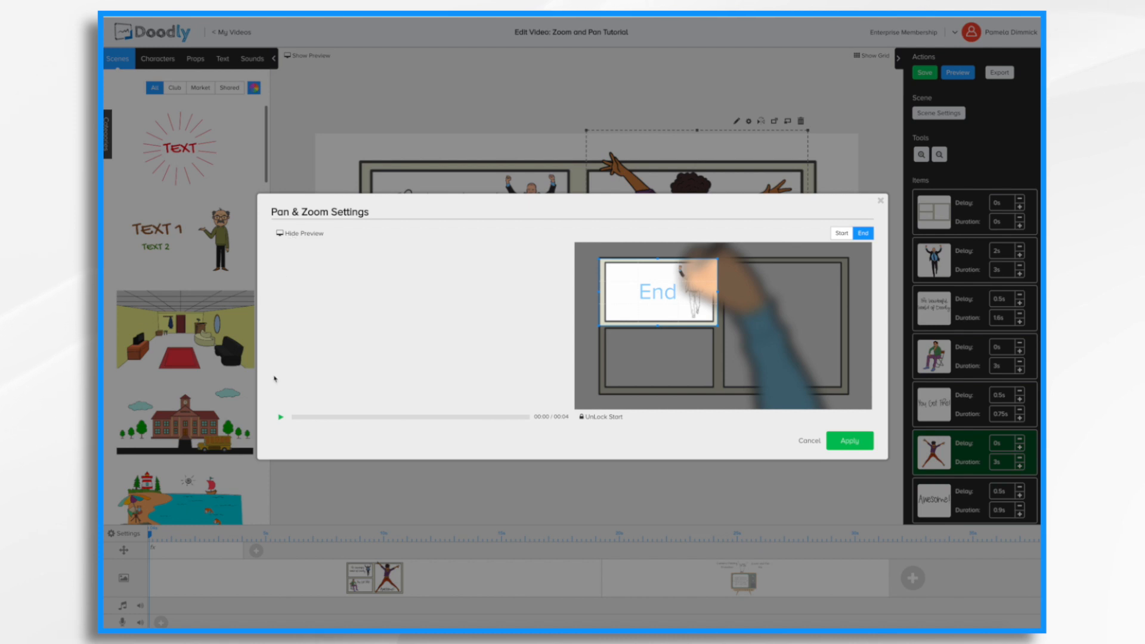
{"action": "left_click", "coordinate": [280, 417]}
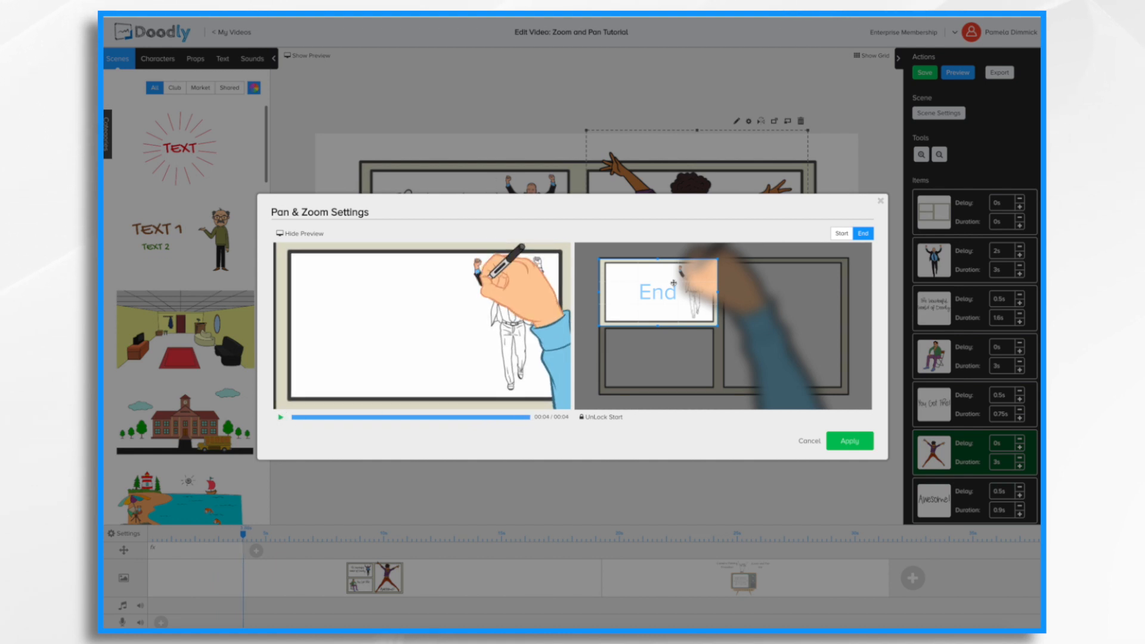
{"action": "left_click", "coordinate": [923, 71]}
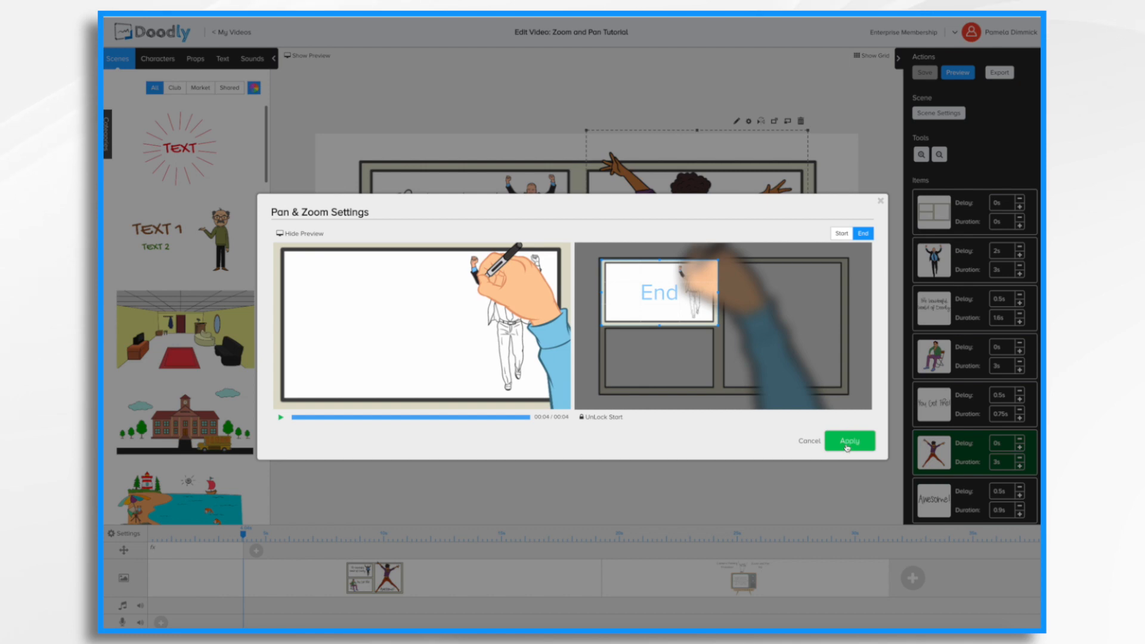
Step: Apply the top-left panel framing, play the whole scene preview and close it
{"action": "left_click", "coordinate": [849, 441]}
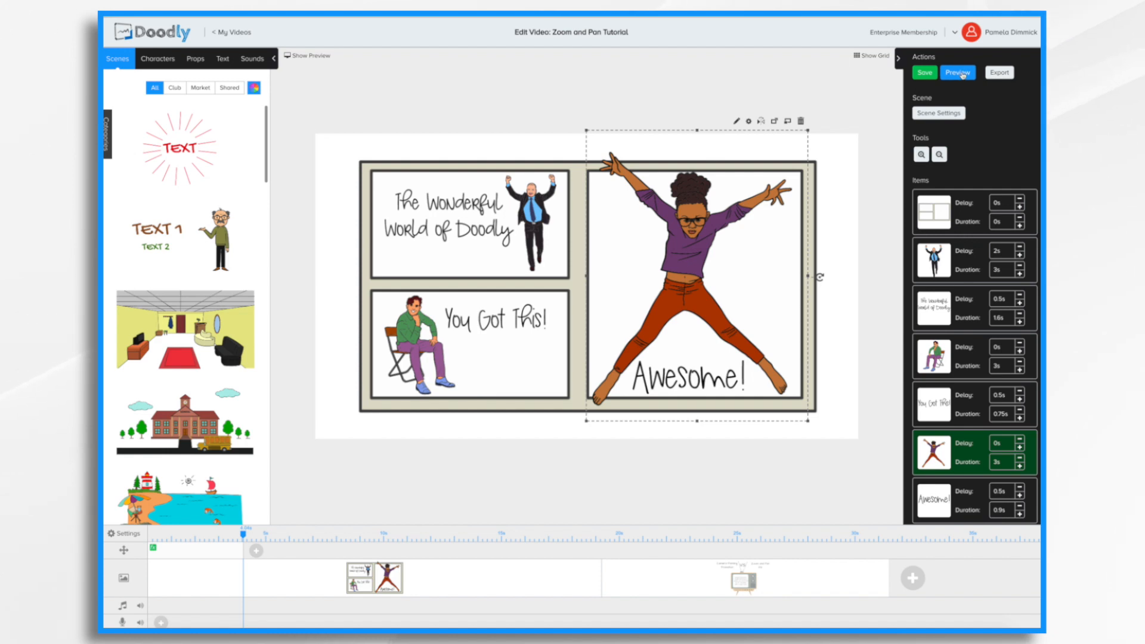
{"action": "left_click", "coordinate": [957, 72]}
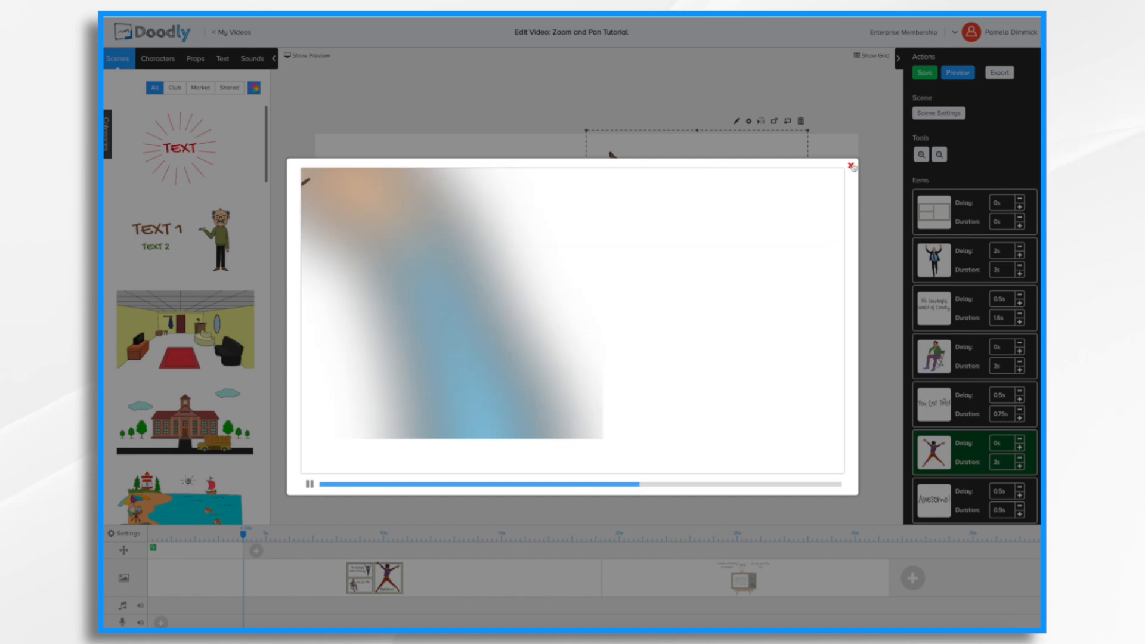
{"action": "left_click", "coordinate": [852, 164]}
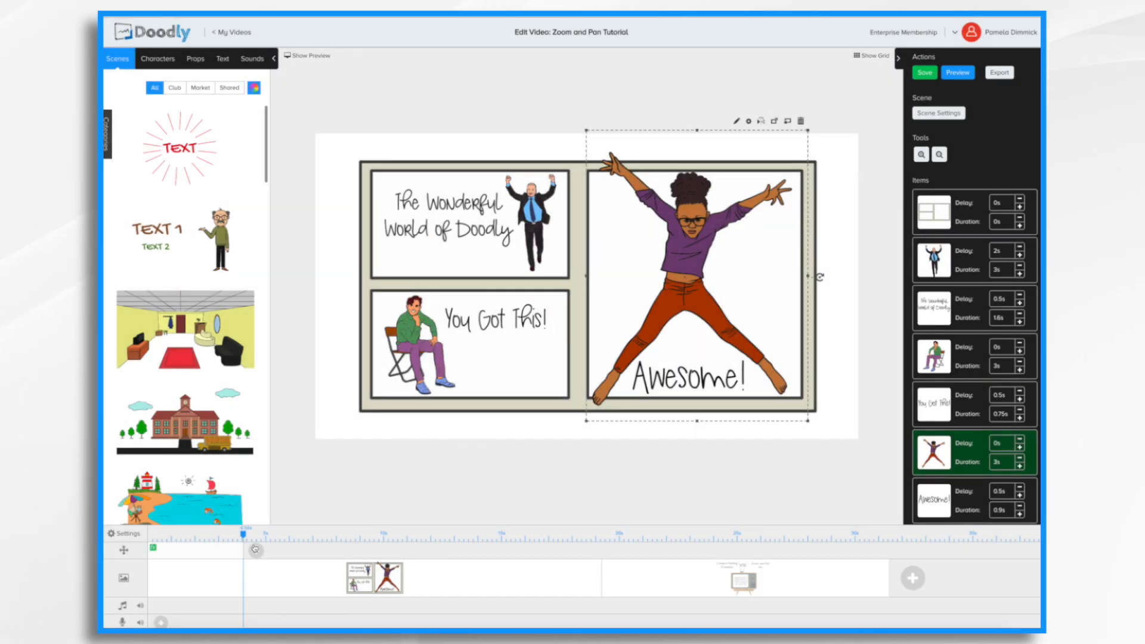
Step: Move the playhead past the first block and add a second pan/zoom block there
{"action": "left_click", "coordinate": [924, 72]}
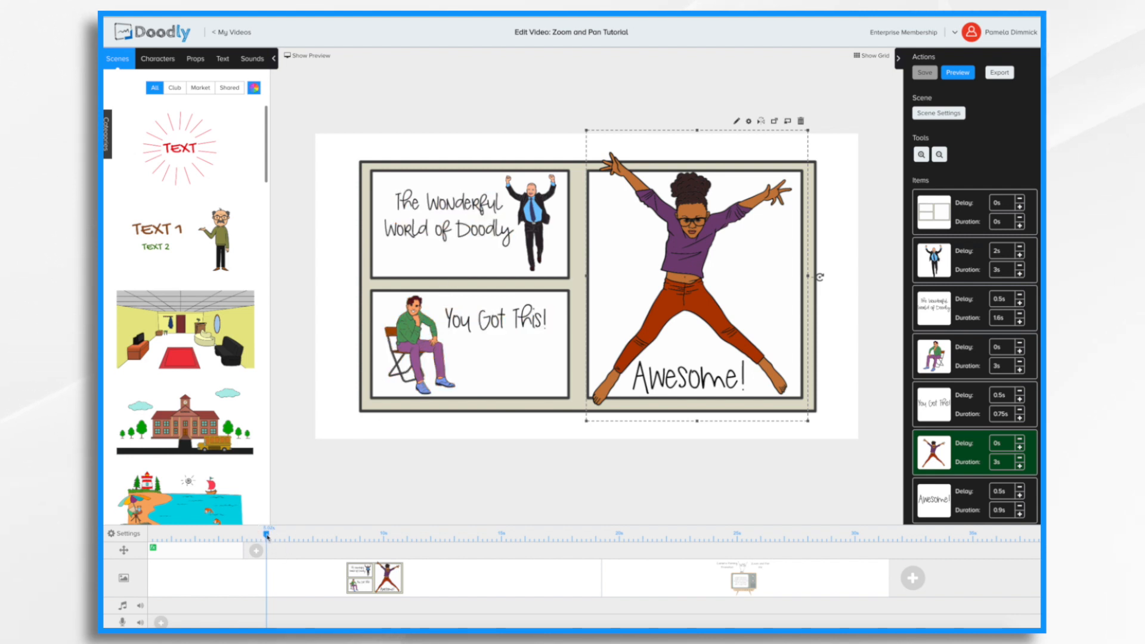
{"action": "left_click_drag", "start_coordinate": [269, 536], "coordinate": [279, 535]}
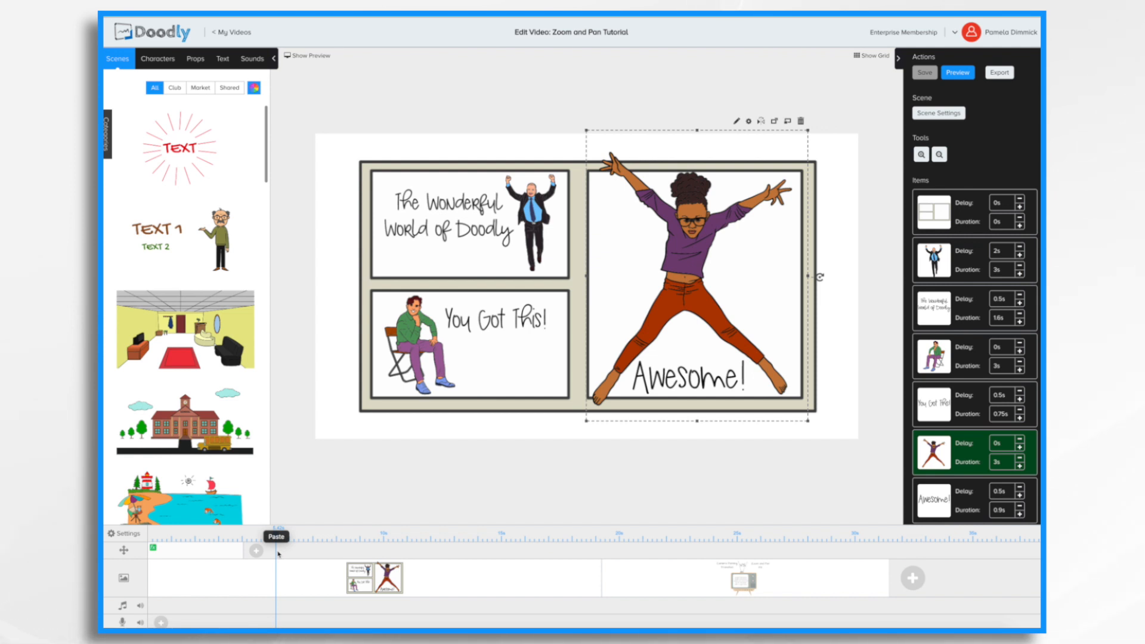
{"action": "mouse_move", "coordinate": [277, 556]}
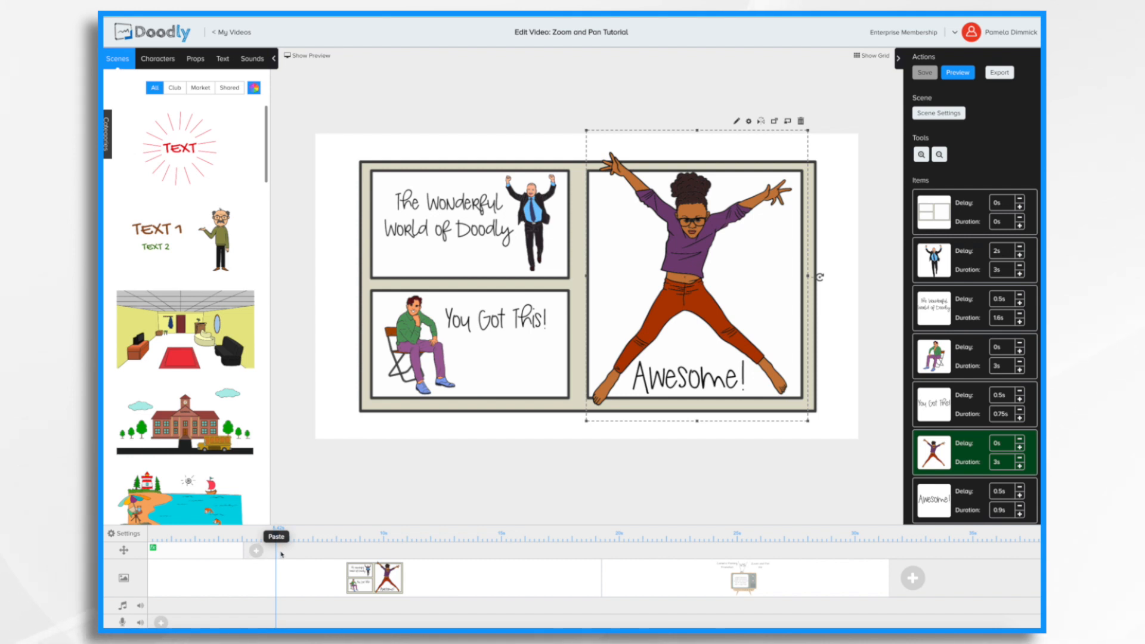
{"action": "left_click", "coordinate": [256, 550]}
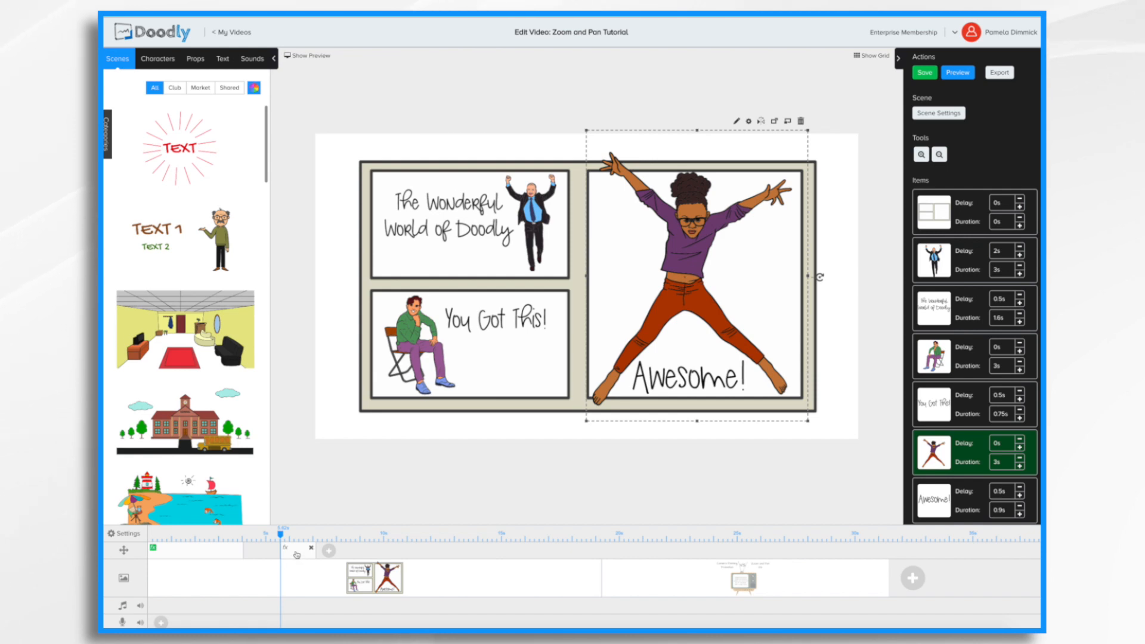
Step: Set the second move's End frame on the bottom-left panel, preview it and apply
{"action": "left_click", "coordinate": [921, 154]}
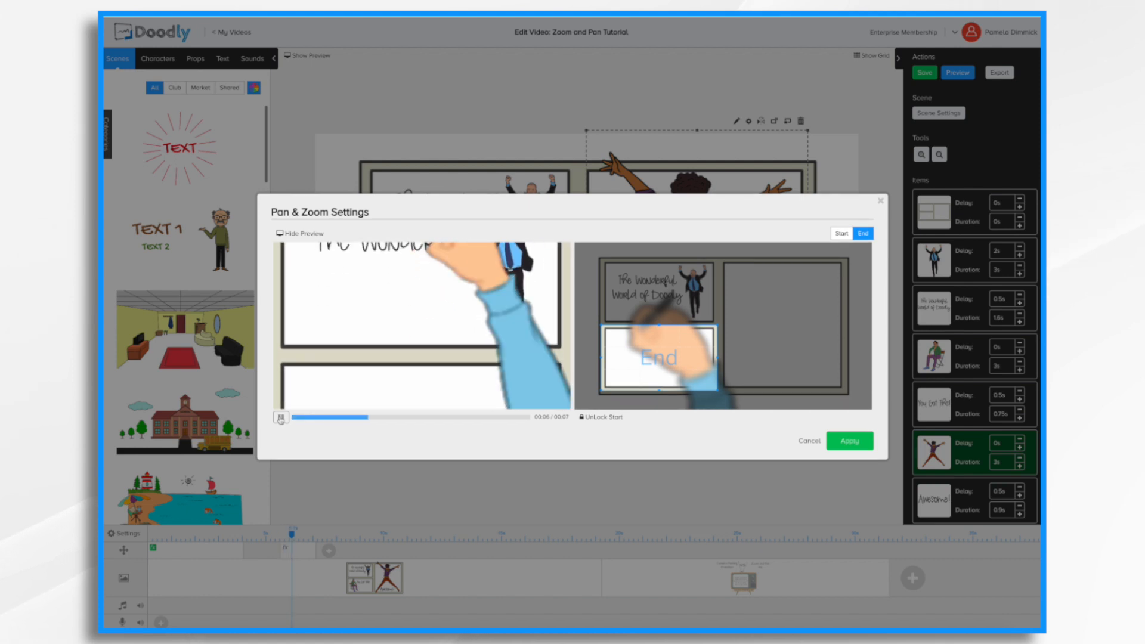
{"action": "left_click", "coordinate": [924, 72]}
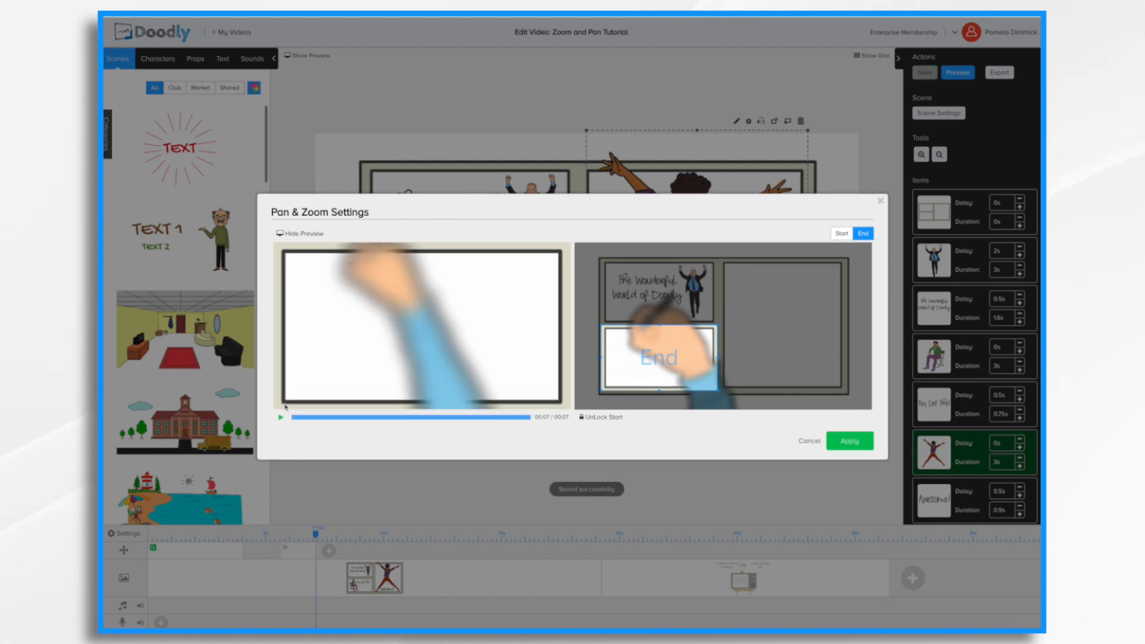
{"action": "left_click", "coordinate": [280, 417]}
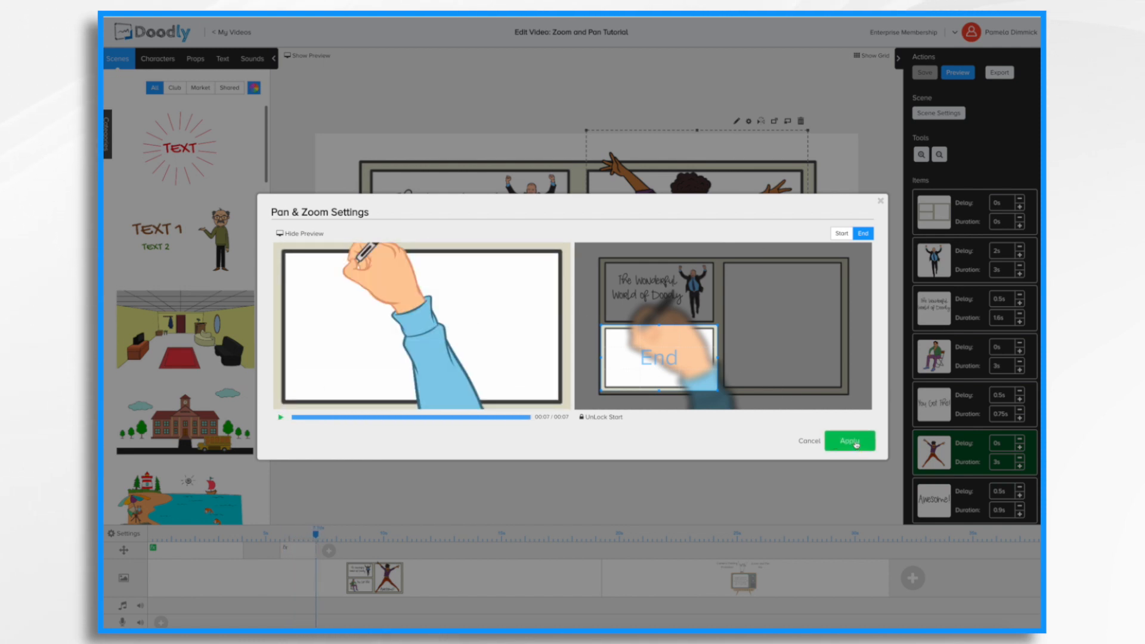
{"action": "left_click", "coordinate": [850, 441]}
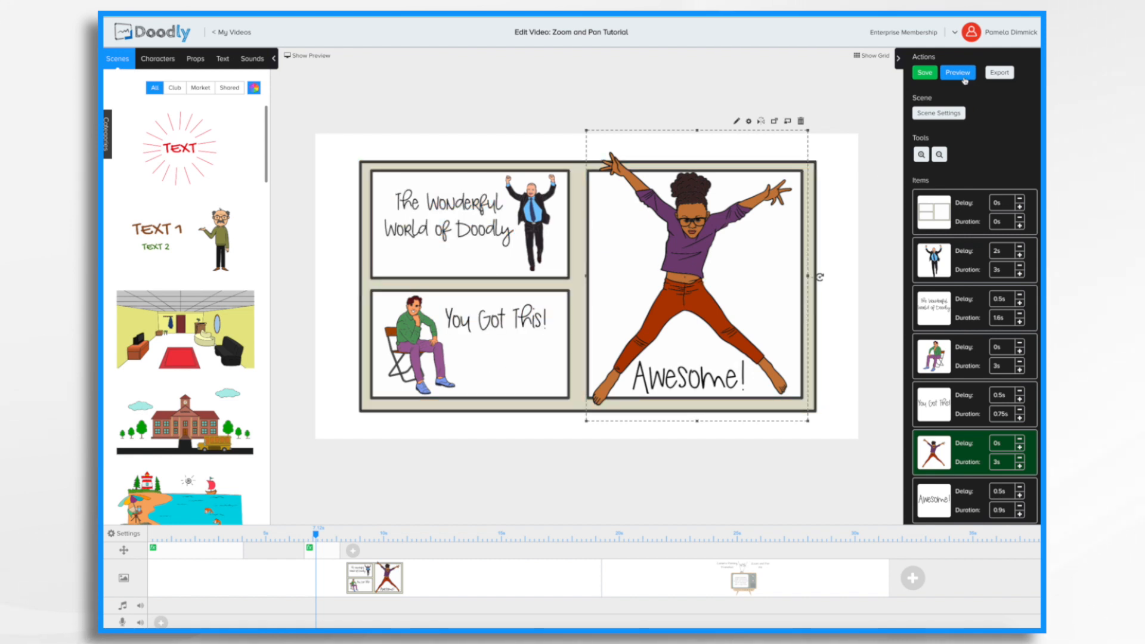
{"action": "left_click", "coordinate": [957, 73]}
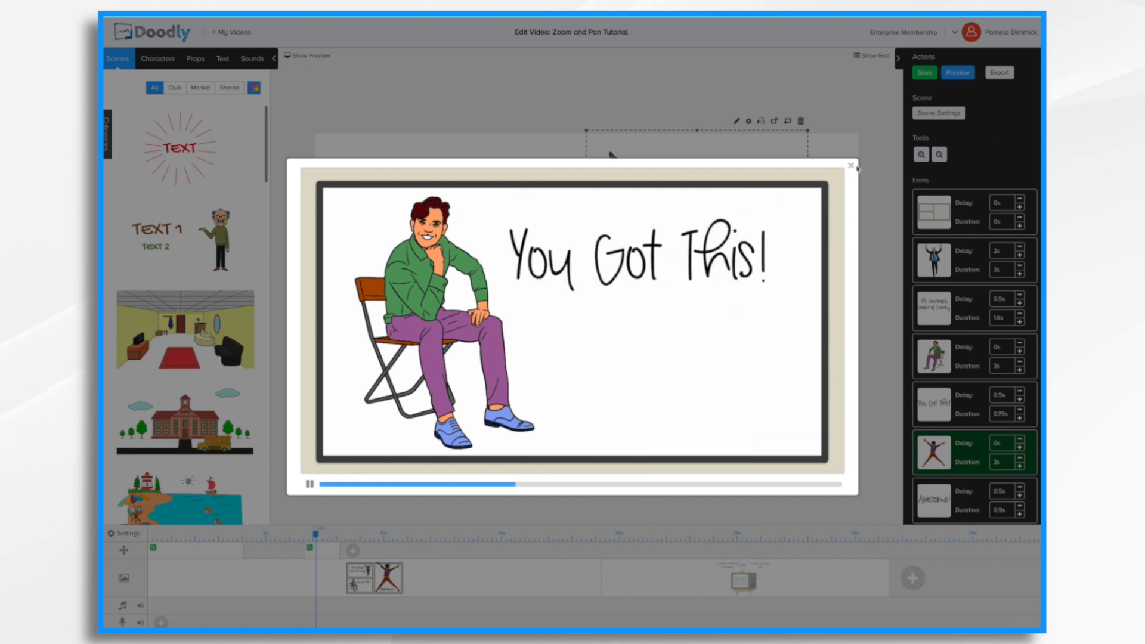
{"action": "left_click", "coordinate": [852, 166]}
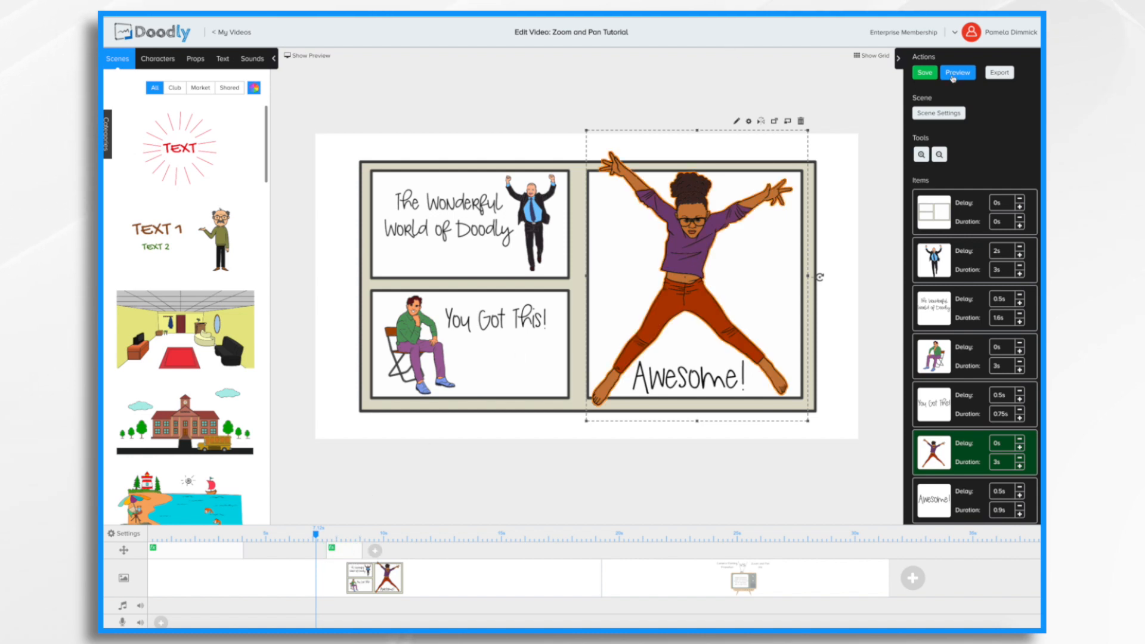
{"action": "left_click", "coordinate": [957, 73]}
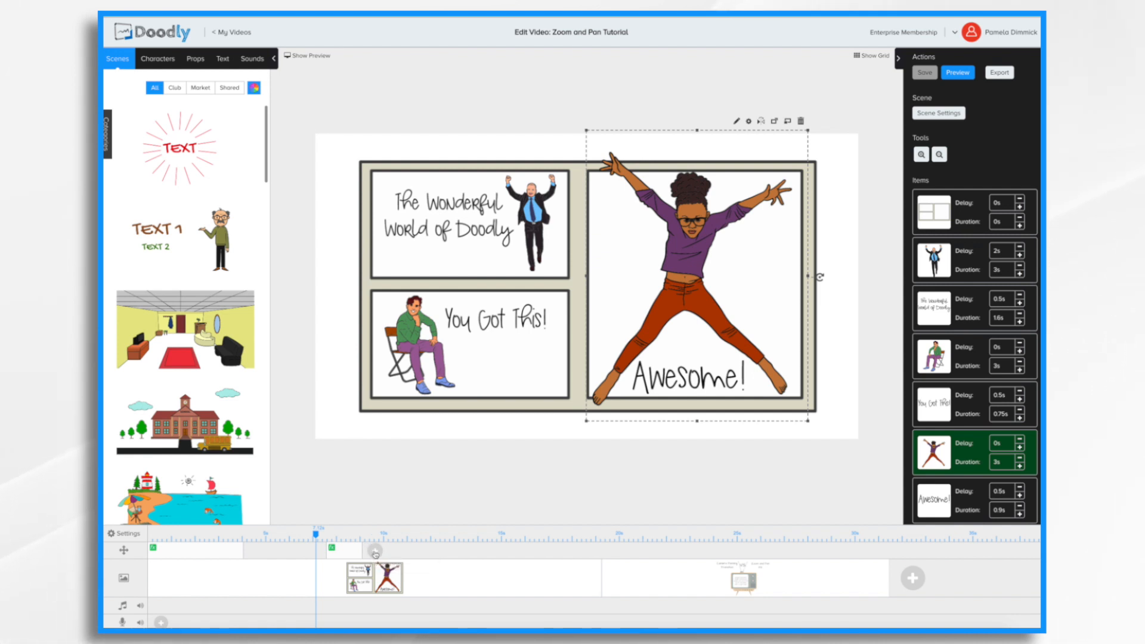
{"action": "mouse_move", "coordinate": [374, 559]}
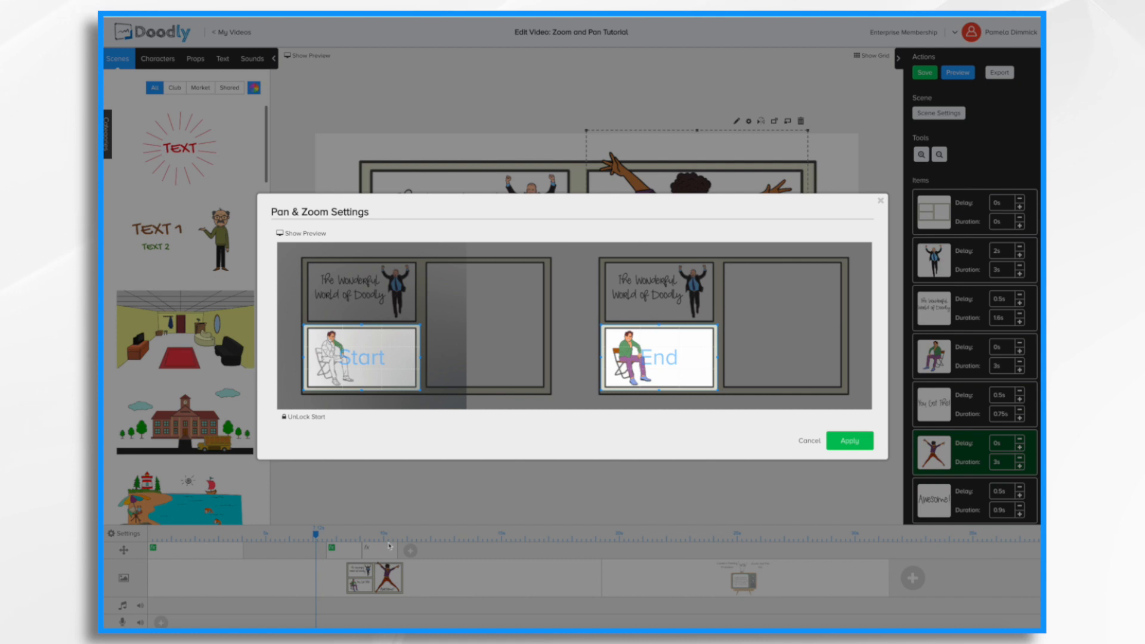
{"action": "mouse_move", "coordinate": [467, 293]}
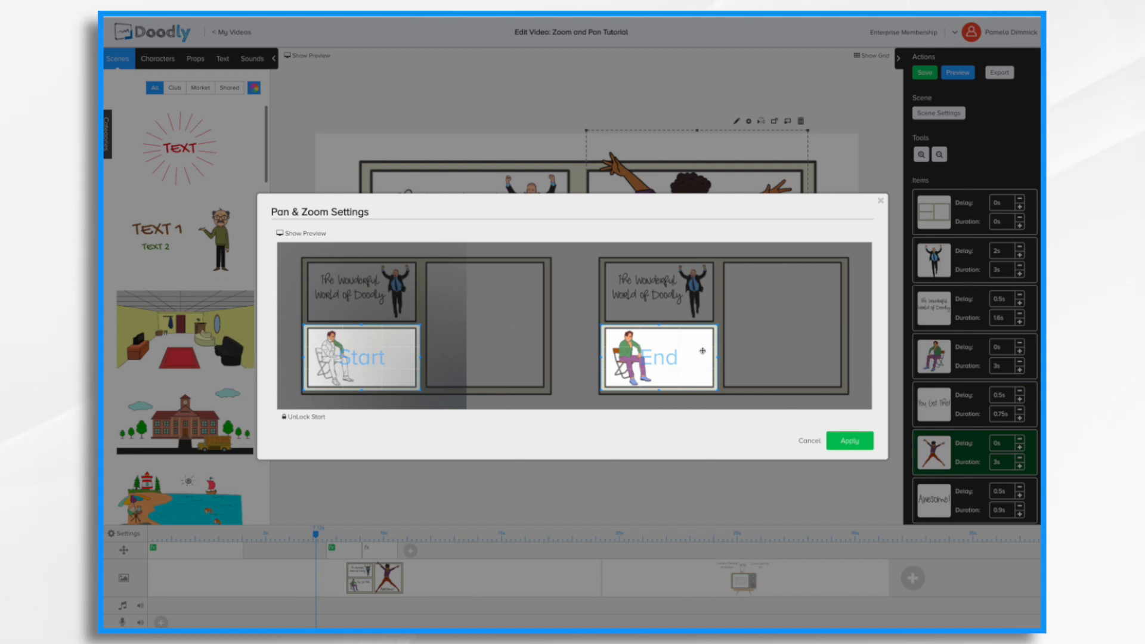
{"action": "mouse_move", "coordinate": [716, 326]}
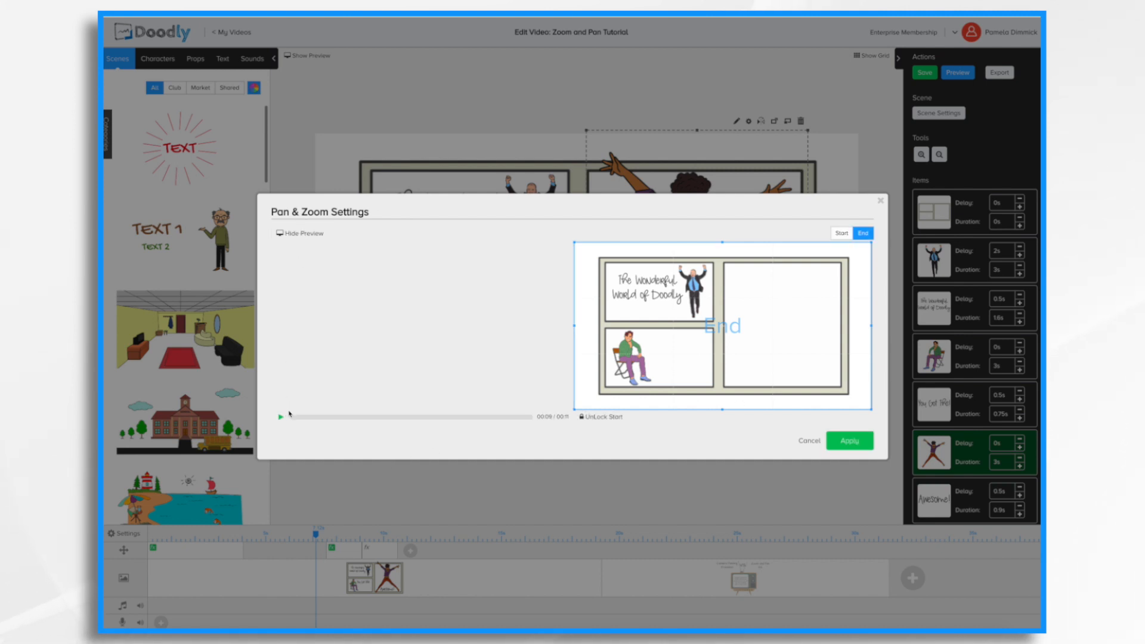
Step: Preview the pull-back to the whole comic page and apply the third camera move
{"action": "left_click", "coordinate": [281, 416]}
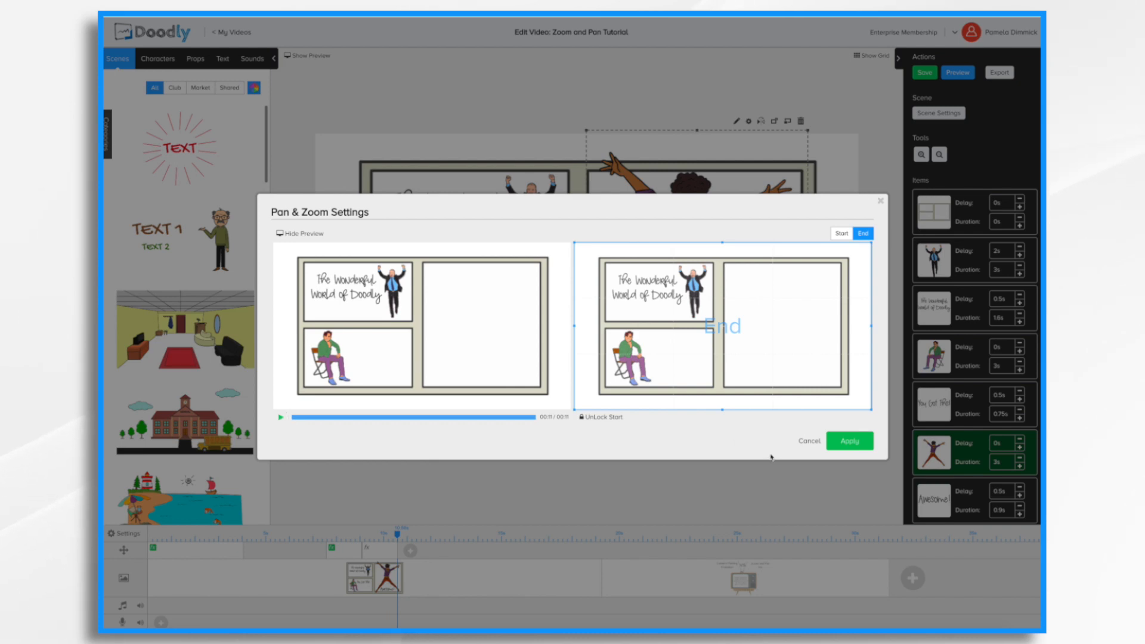
{"action": "left_click", "coordinate": [849, 440]}
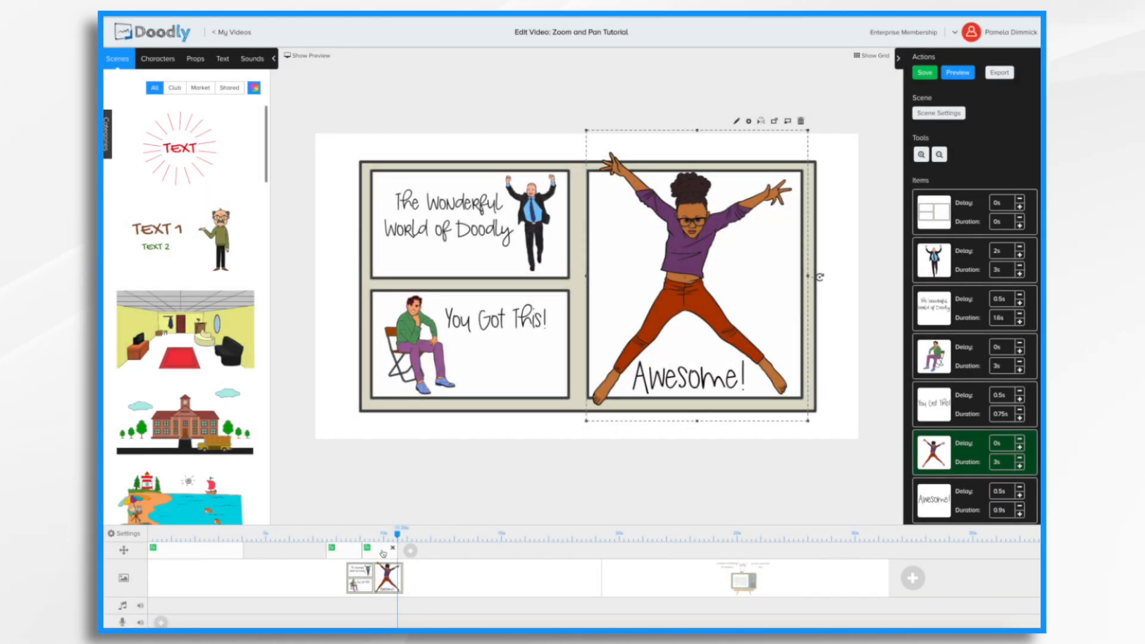
Step: Select the newest camera move and play the full scene preview twice to check the timing
{"action": "left_click", "coordinate": [924, 72]}
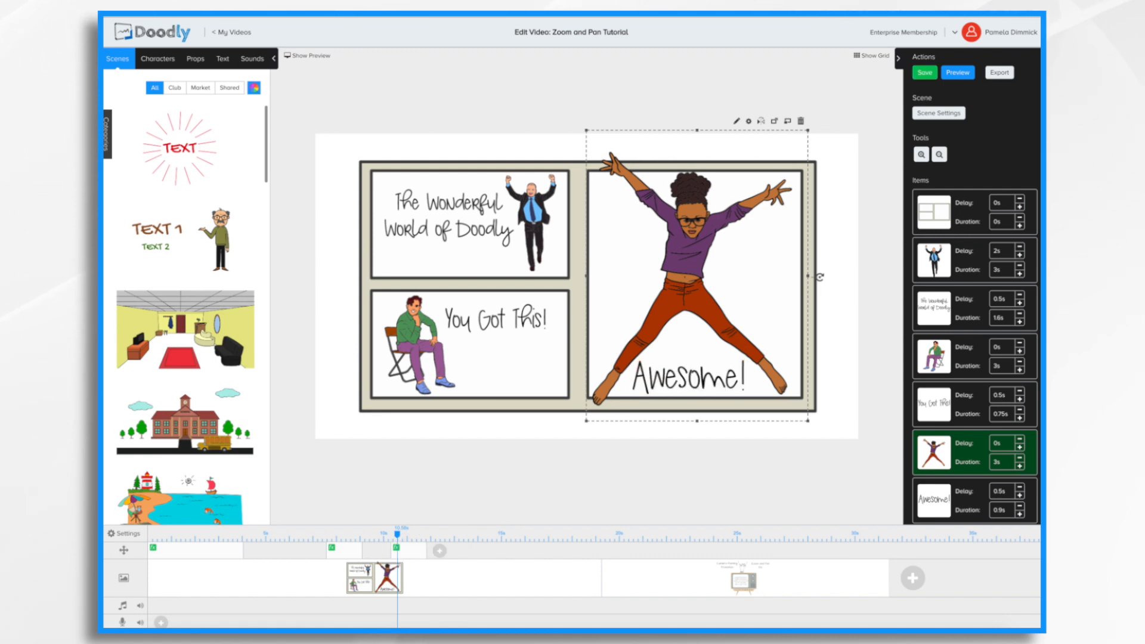
{"action": "left_click", "coordinate": [958, 72]}
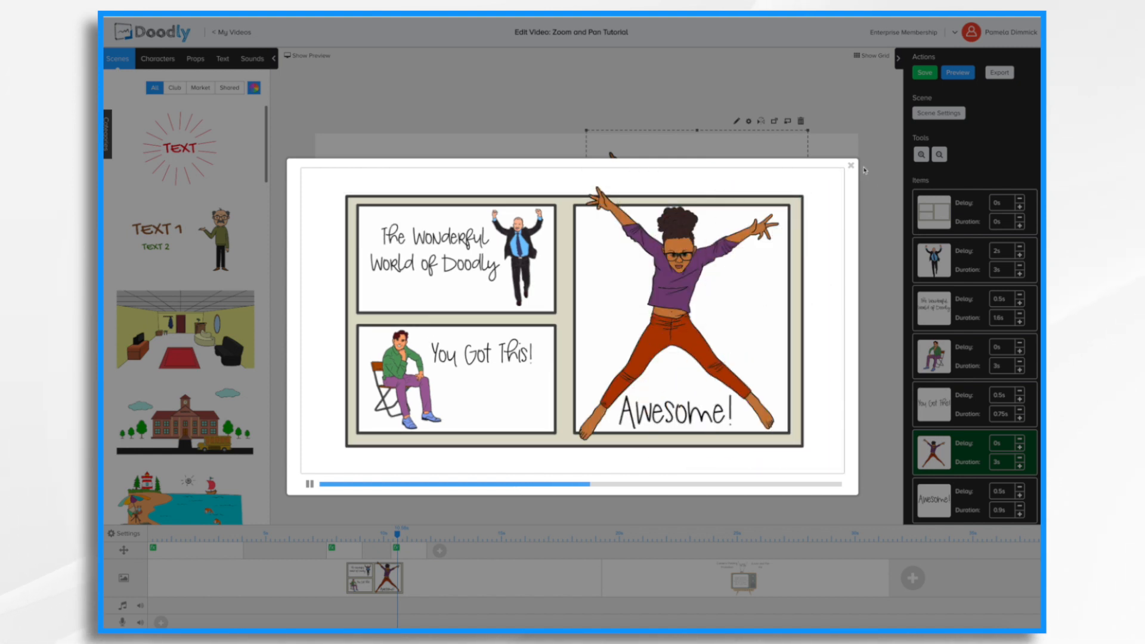
{"action": "left_click", "coordinate": [852, 165]}
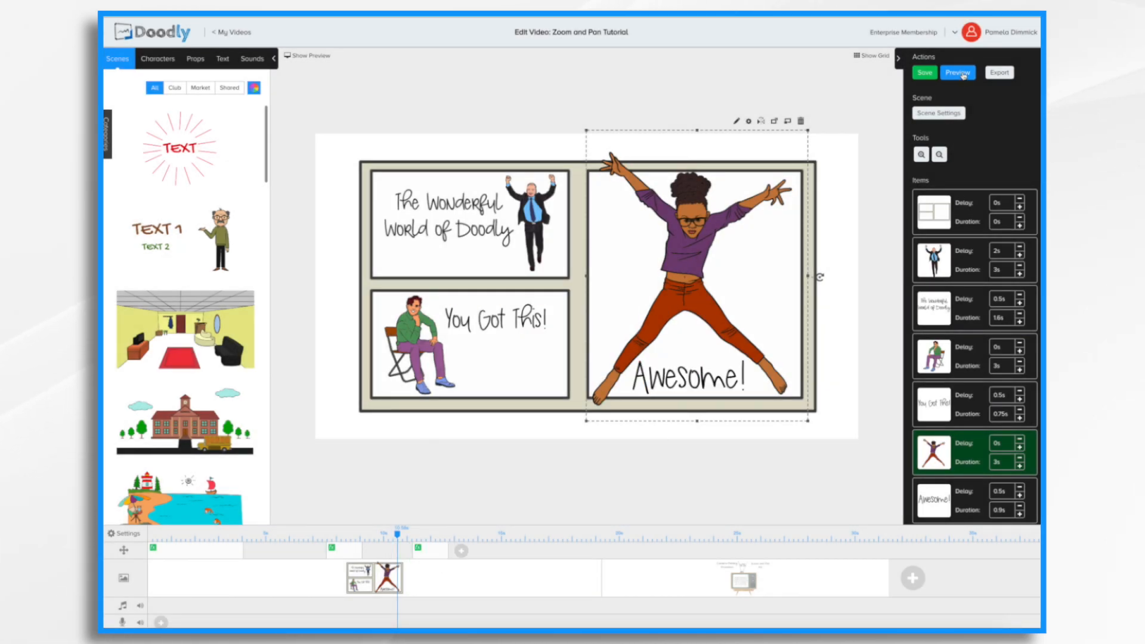
{"action": "left_click", "coordinate": [958, 72]}
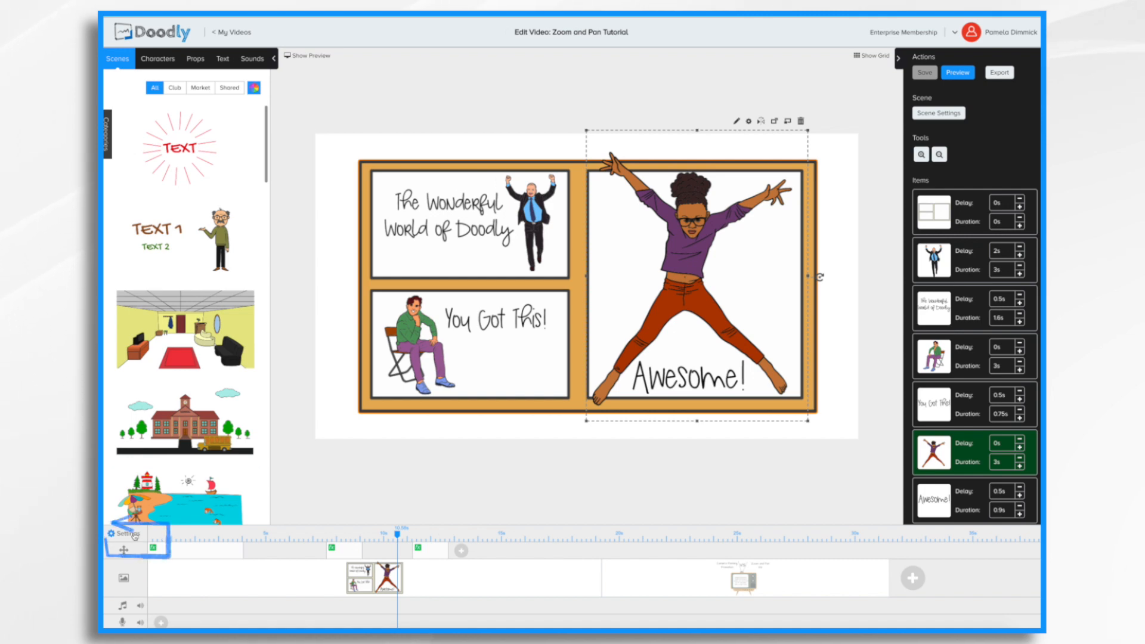
Step: Set the video's Scene transition to Camera panning in Settings and apply
{"action": "left_click", "coordinate": [126, 533]}
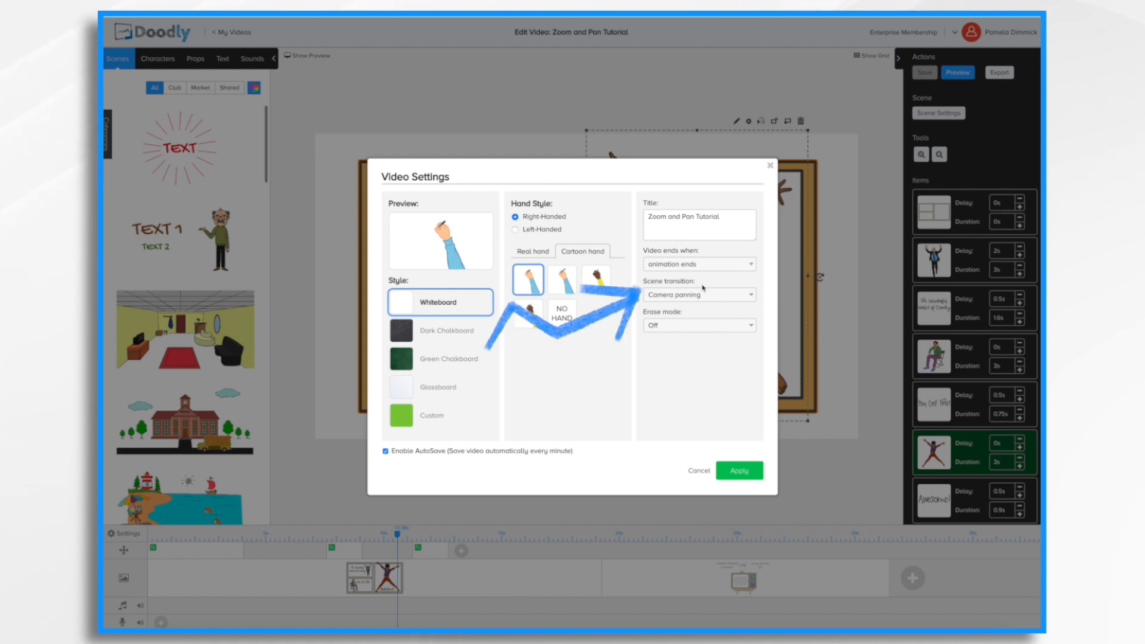
{"action": "mouse_move", "coordinate": [718, 300]}
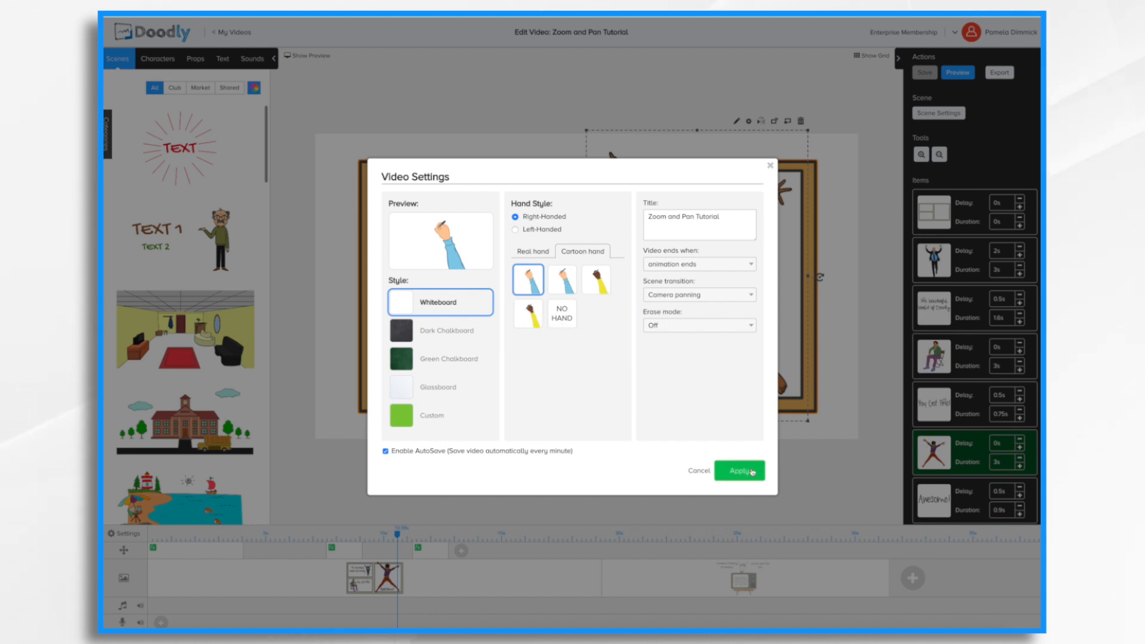
{"action": "left_click", "coordinate": [738, 471]}
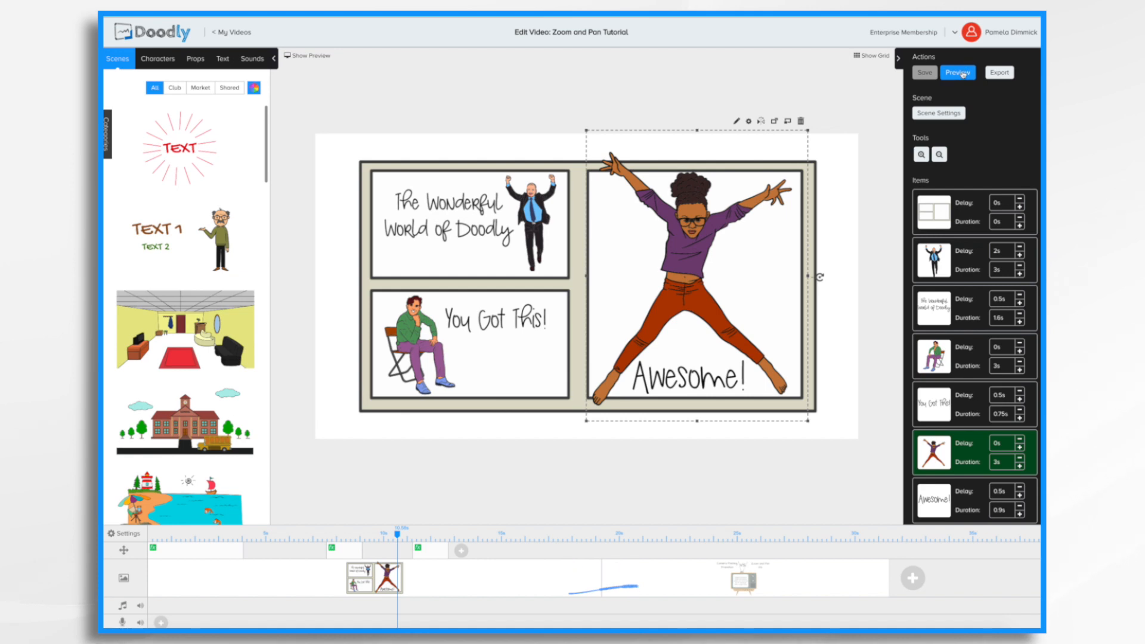
Step: Play the video preview through the camera-panning transition and pause on the TV scene
{"action": "left_click", "coordinate": [958, 72]}
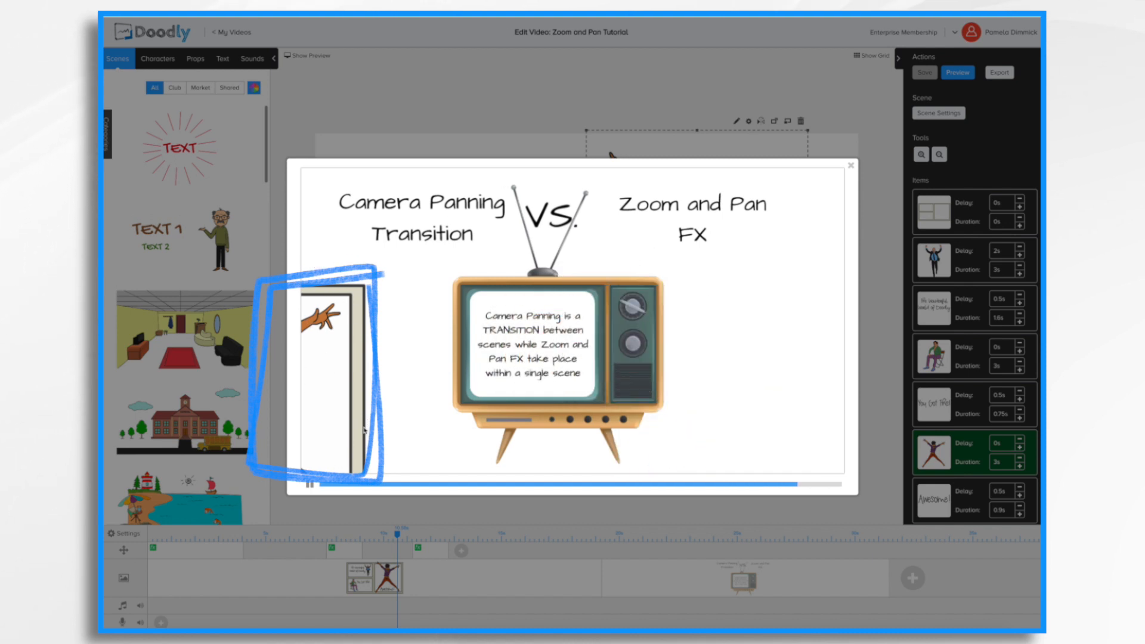
{"action": "left_click", "coordinate": [308, 484]}
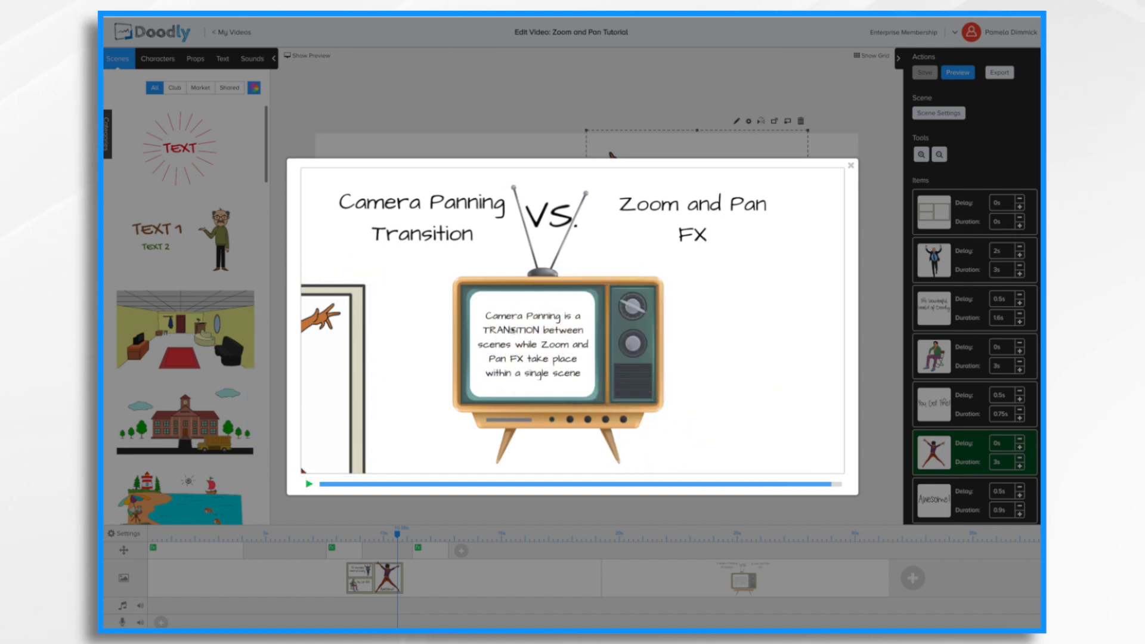